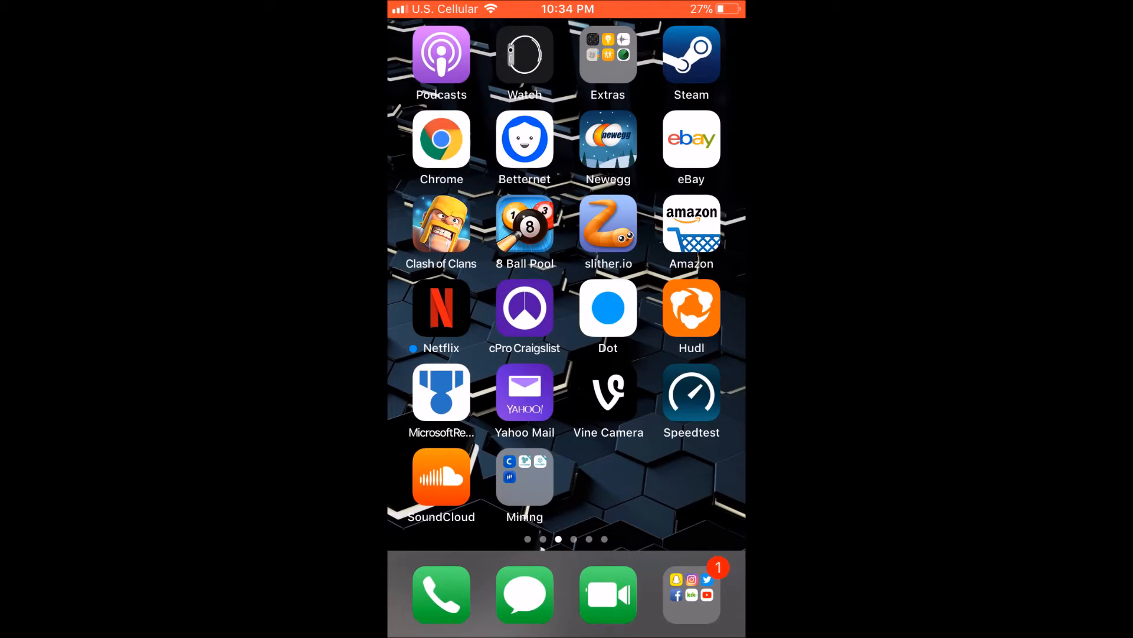
Step: Open the Mining folder to show Coinbase, nanostats, Nicestats and BTRX
left_click(524, 476)
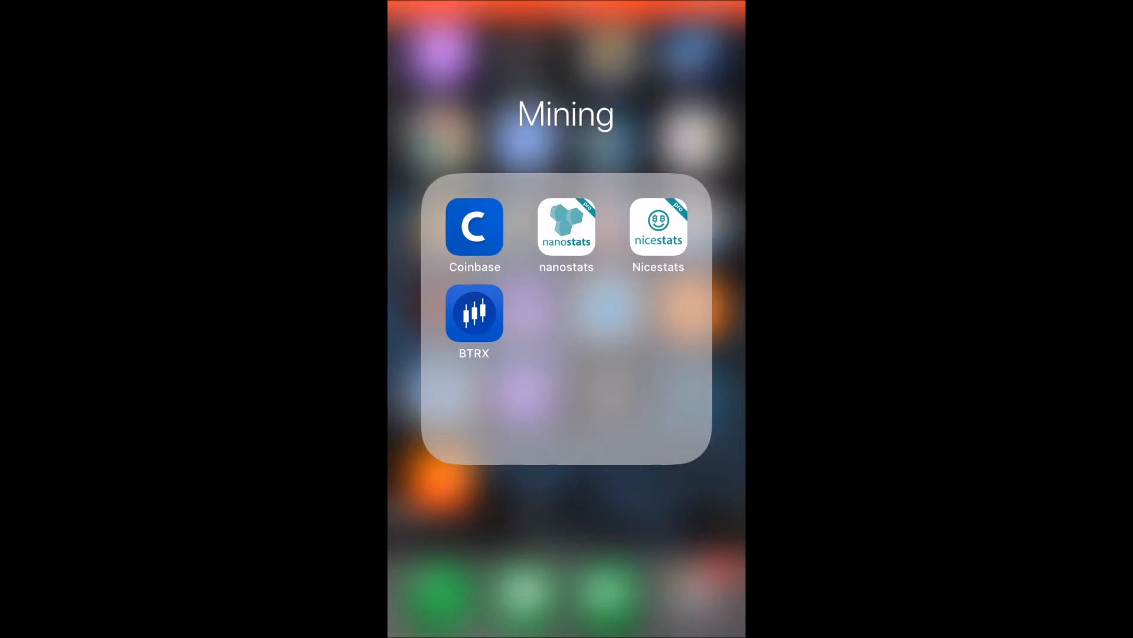
Step: Launch nanostats and switch between the 93.5 MH/s hashrate chart and the gtx1070/gtx1060 worker list
left_click(565, 227)
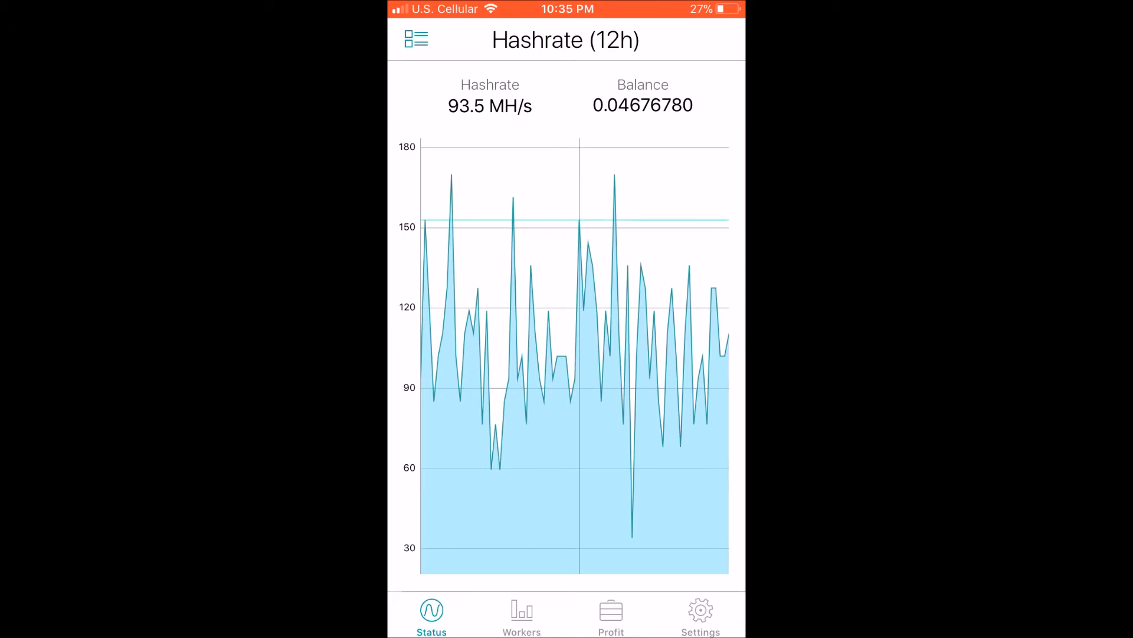
left_click(521, 614)
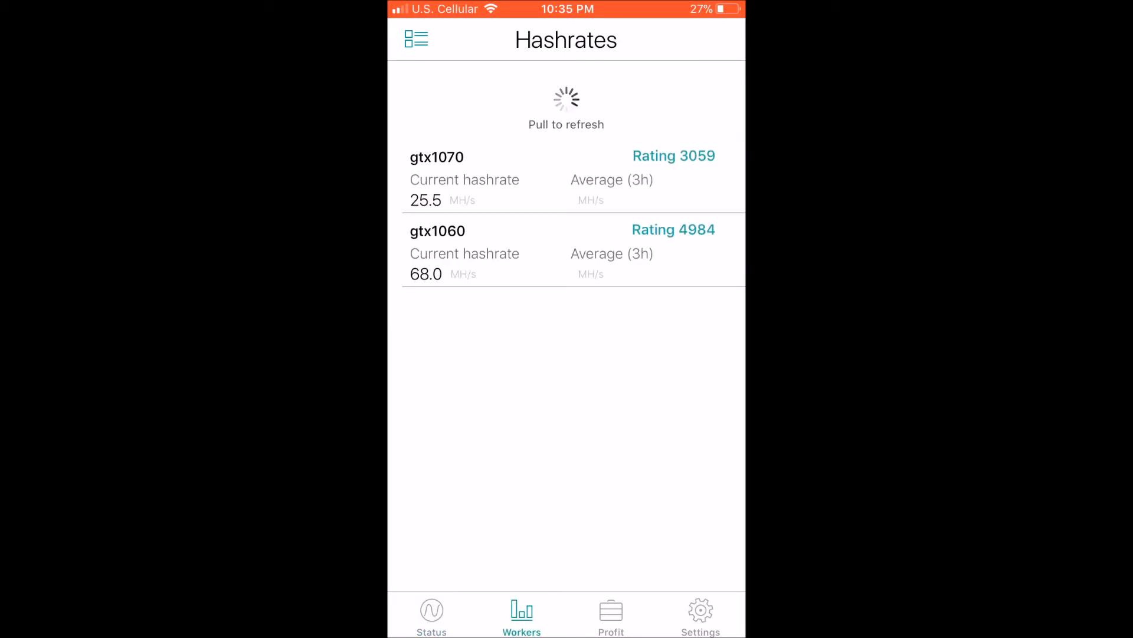
left_click(432, 614)
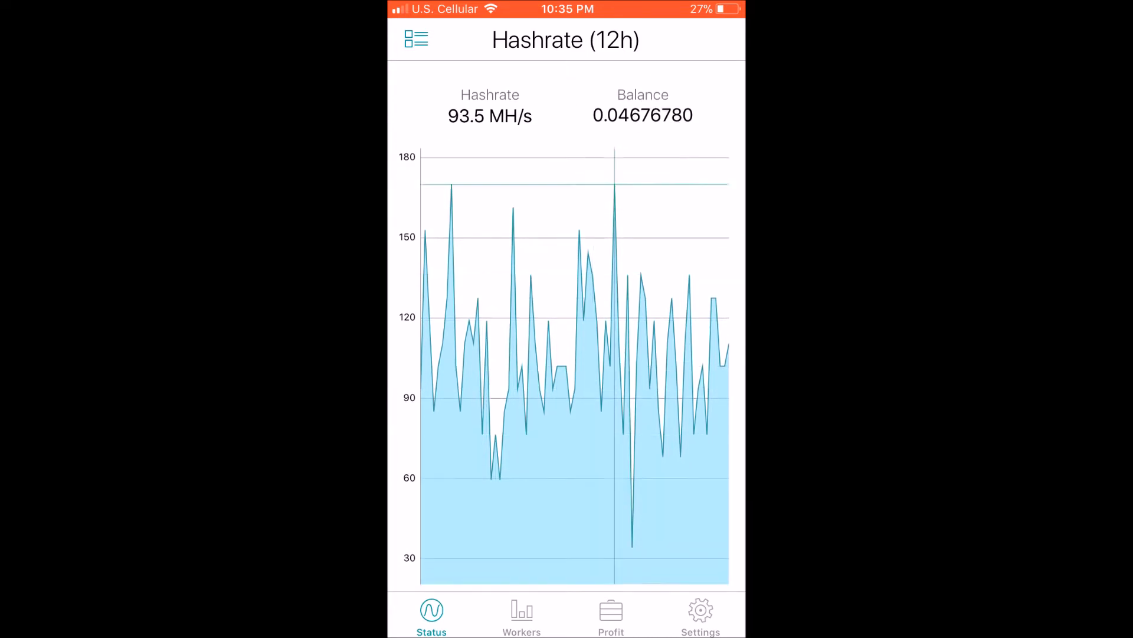
left_click(521, 614)
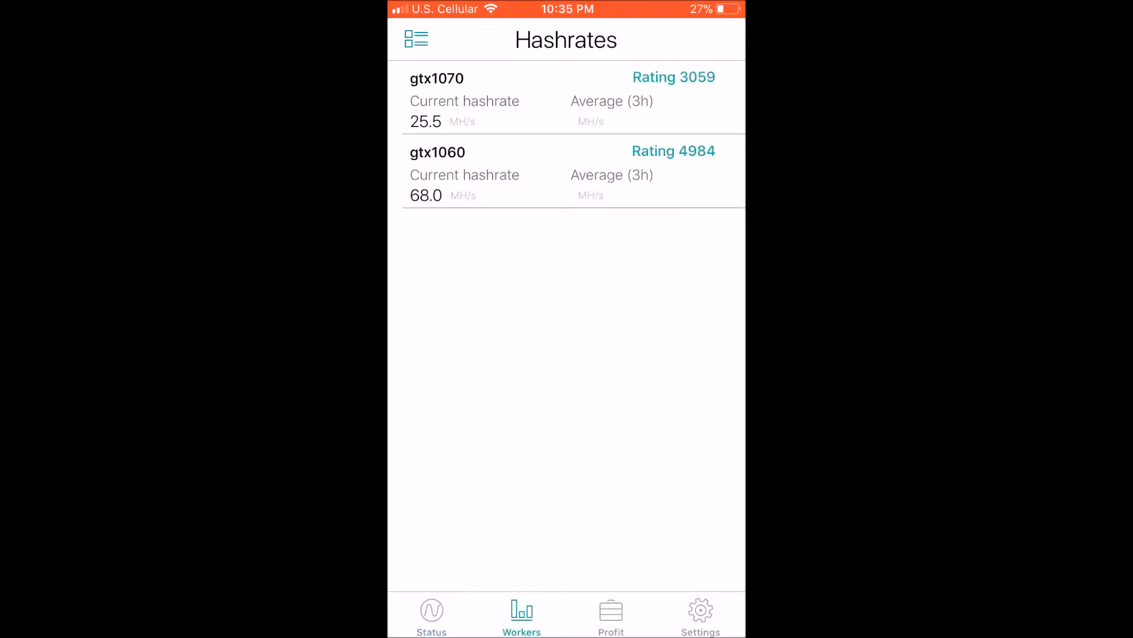
left_click(611, 610)
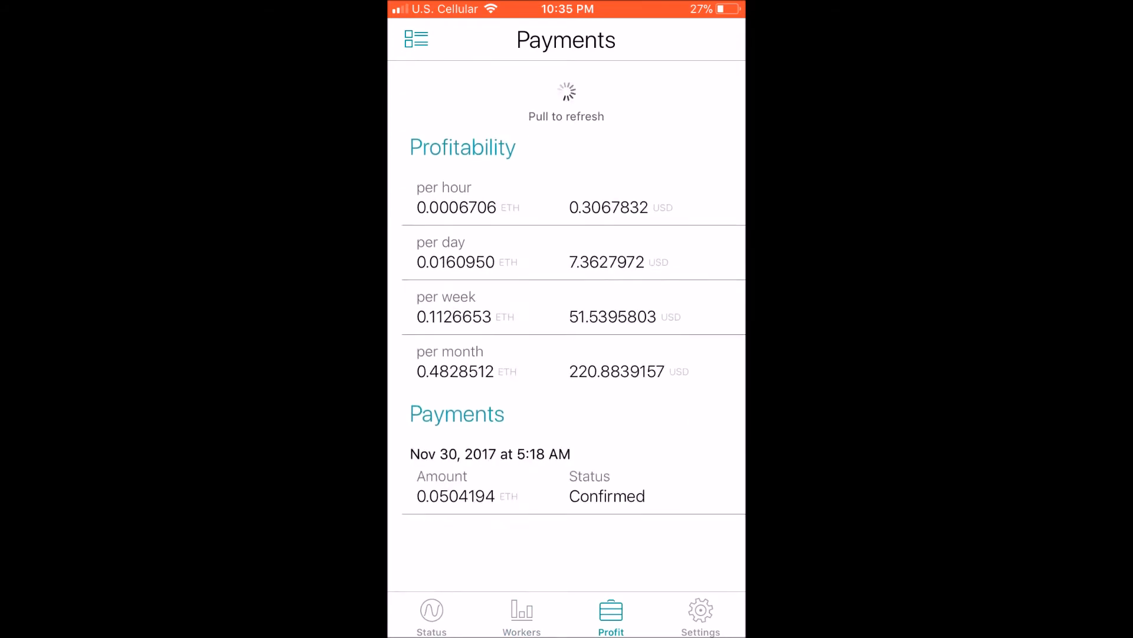
scroll("up", 3)
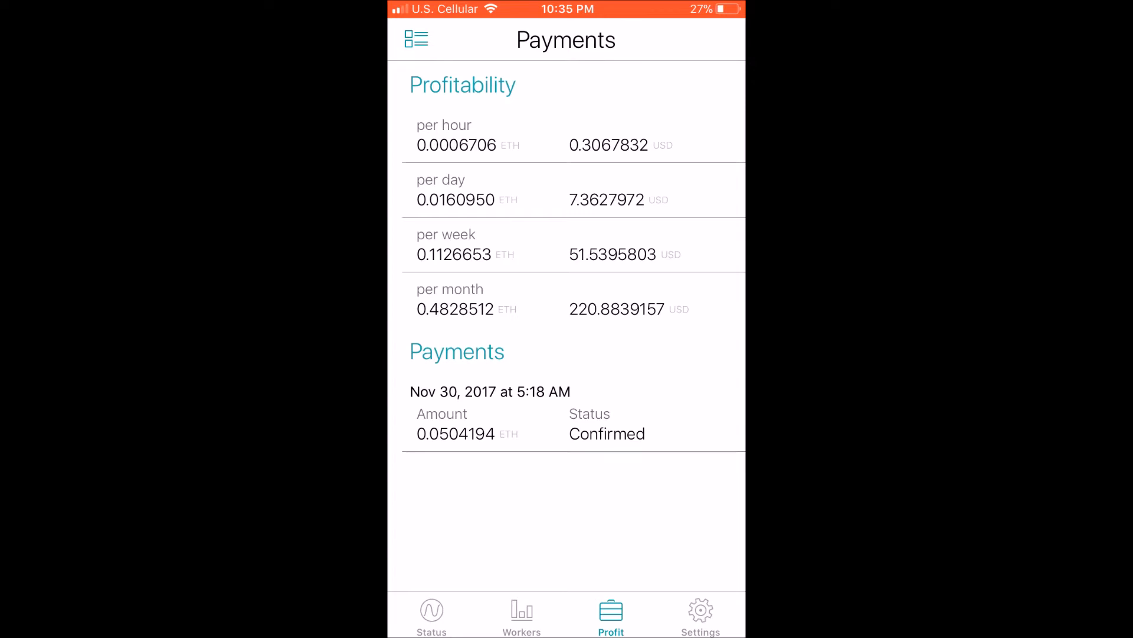
left_click(700, 610)
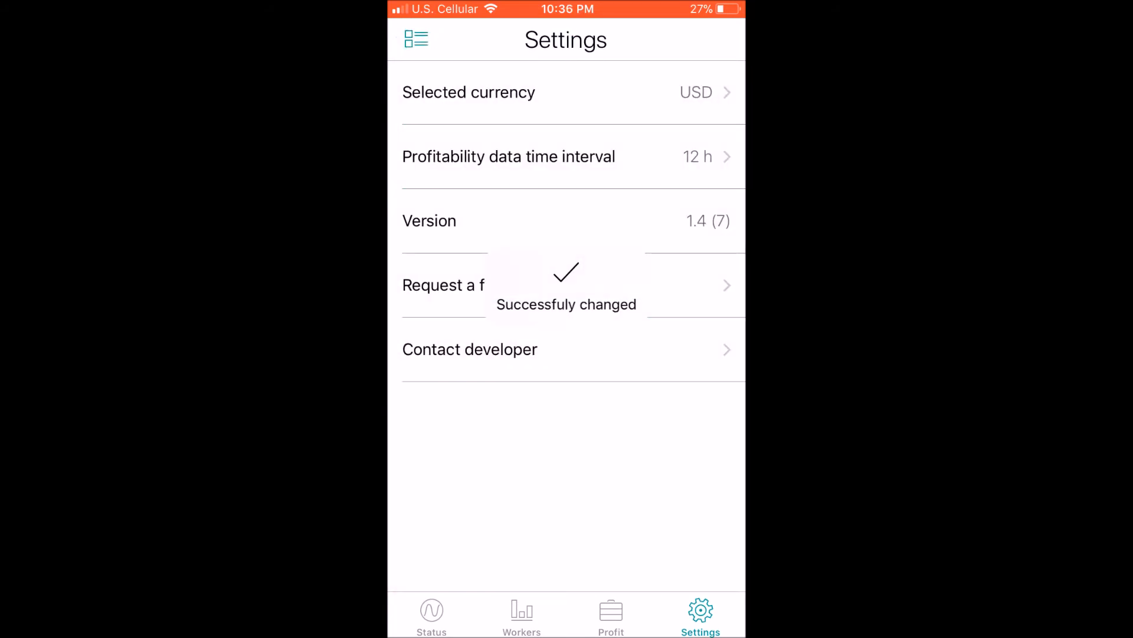
left_click(521, 615)
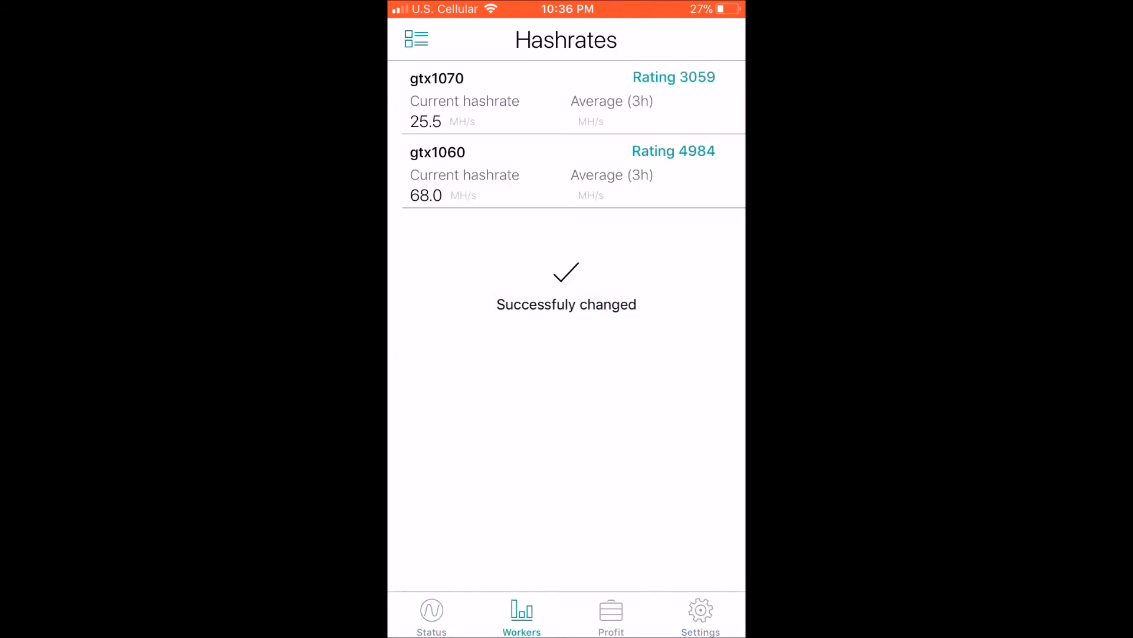
left_click(700, 614)
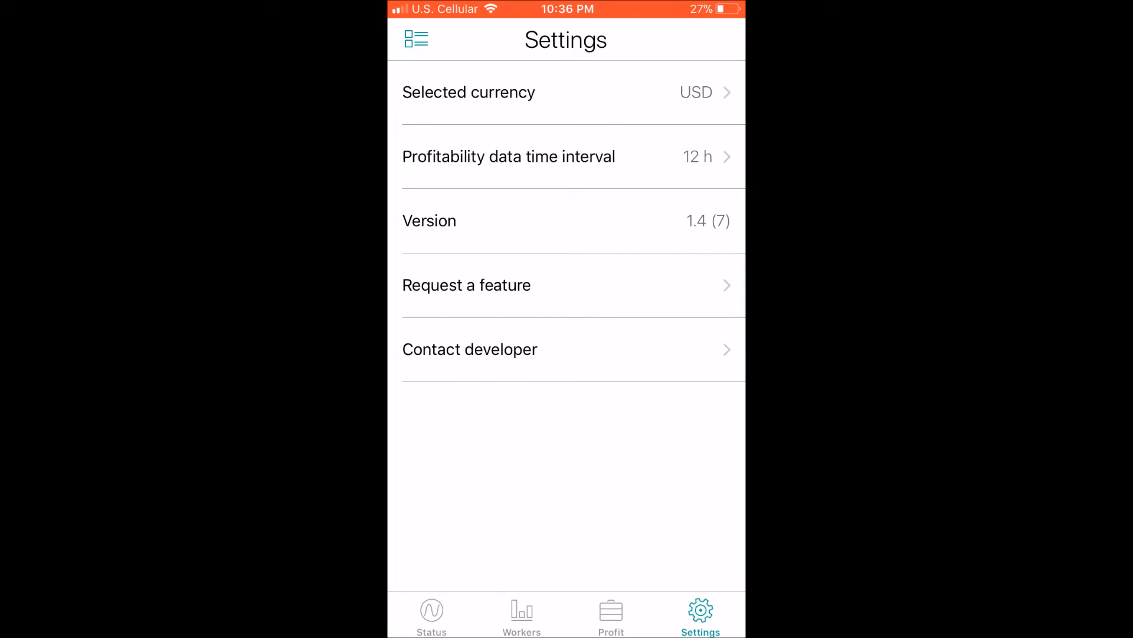
left_click(521, 614)
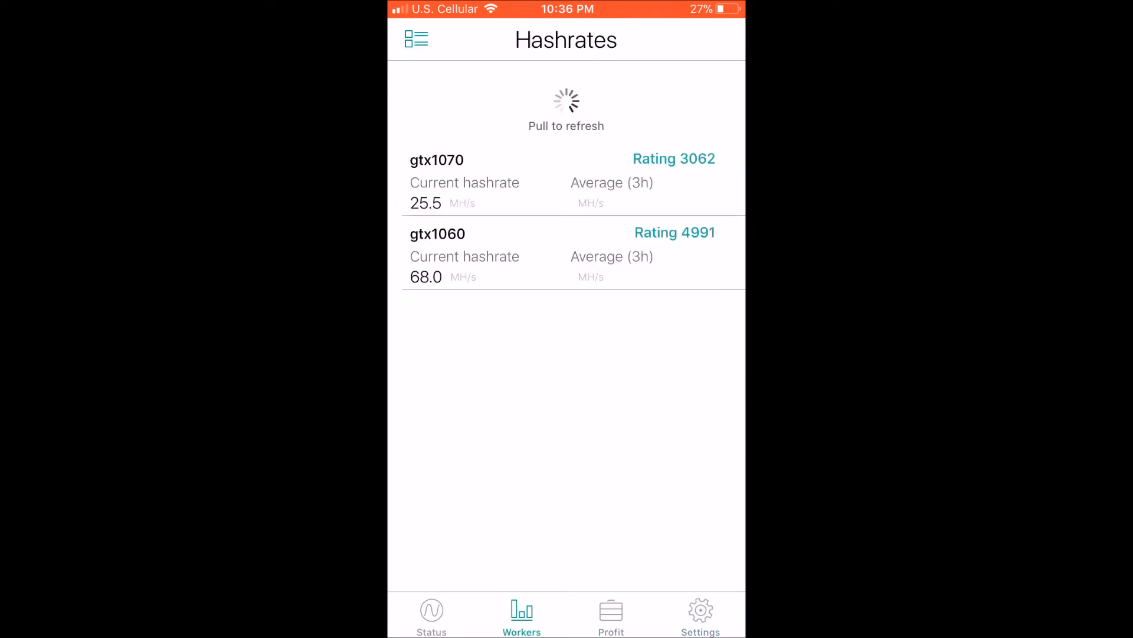
Step: Return to the Mining folder and launch Nicestats, showing 0.00158193 BTC/day profit
left_click(432, 614)
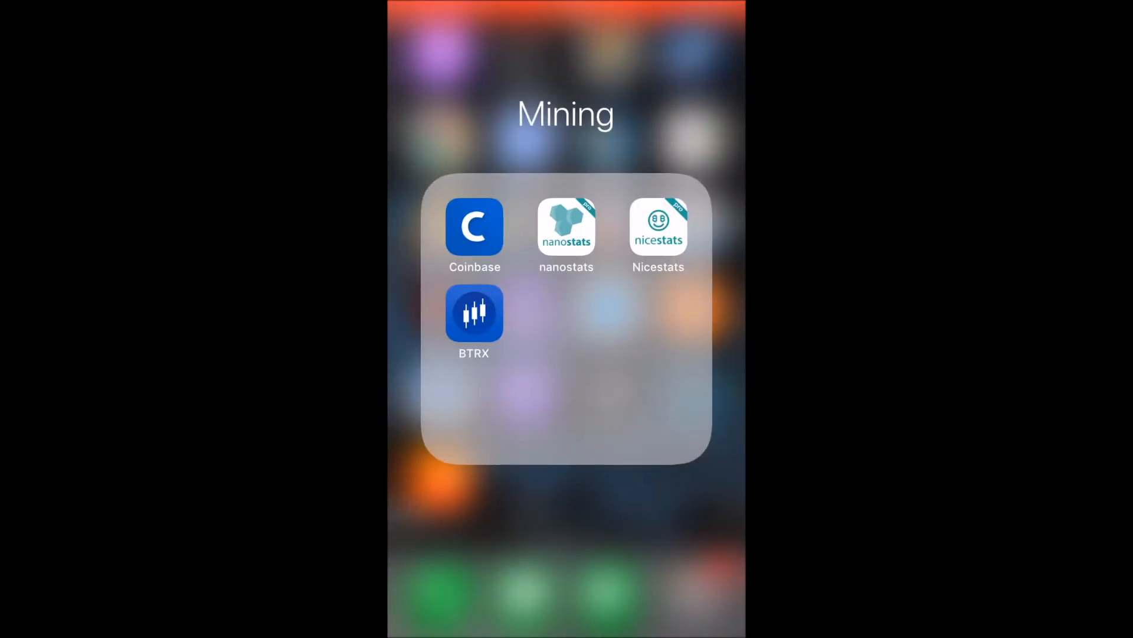
left_click(566, 227)
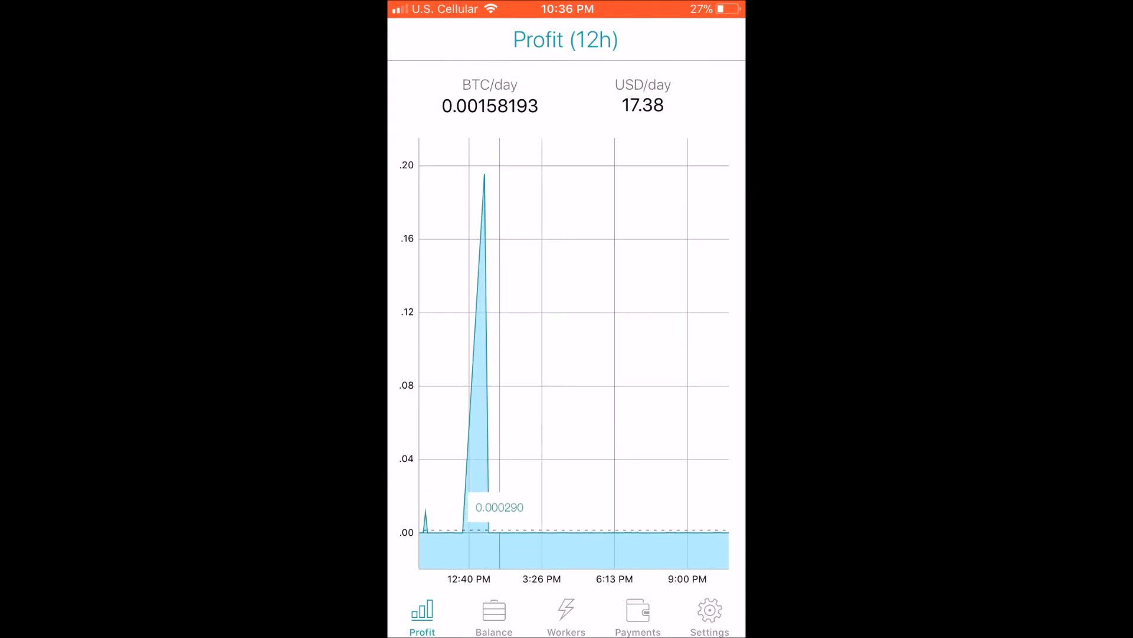
left_click(494, 614)
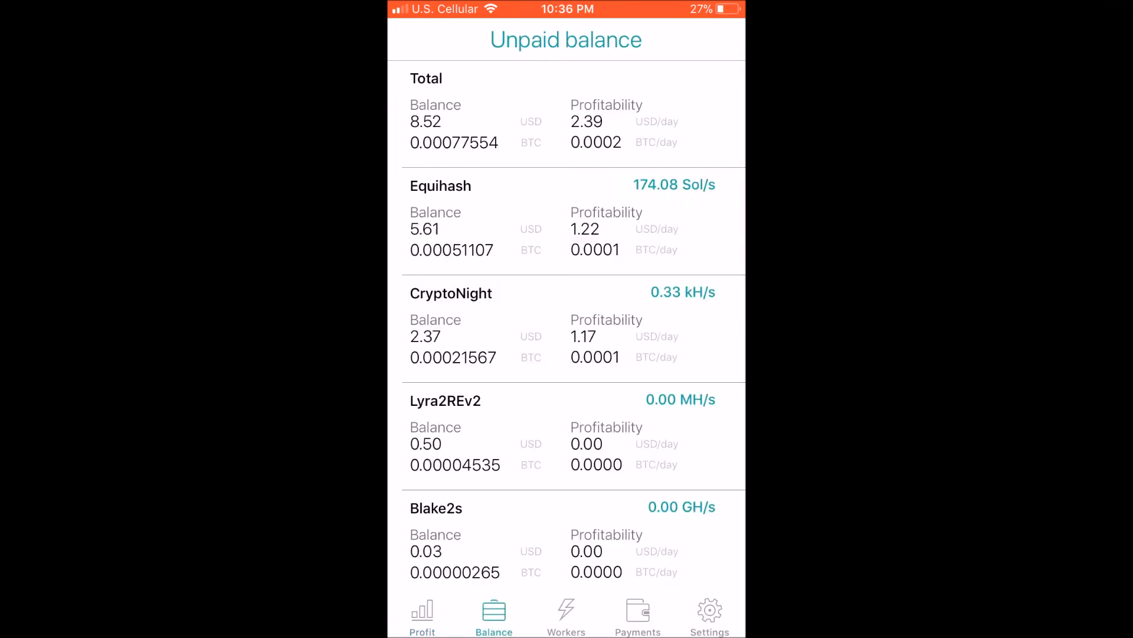
left_click(423, 613)
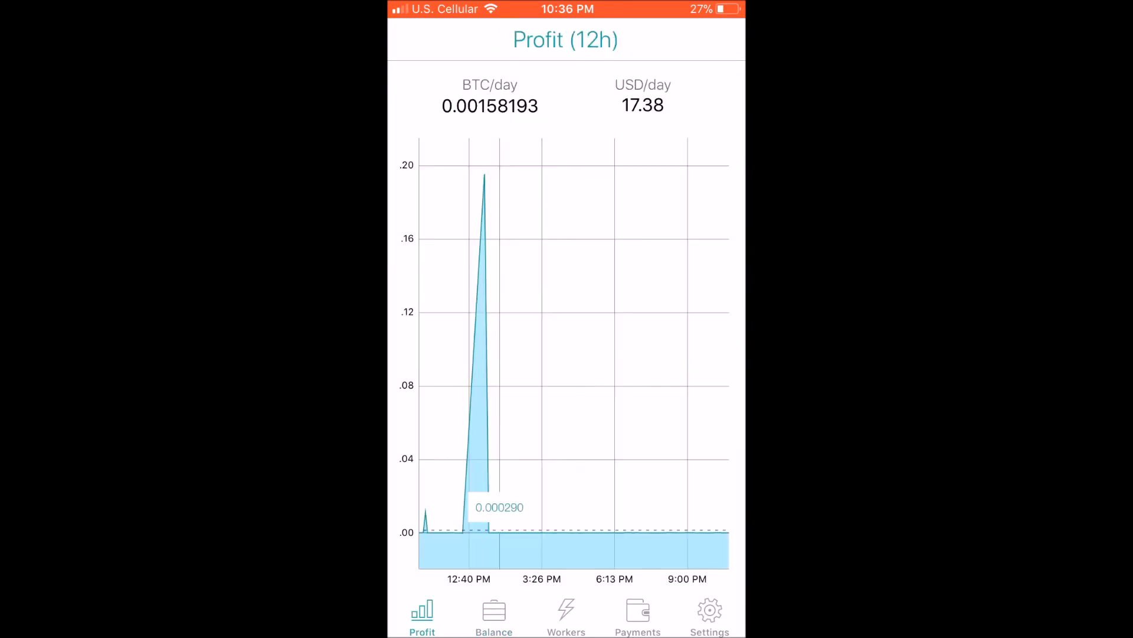
left_click(565, 614)
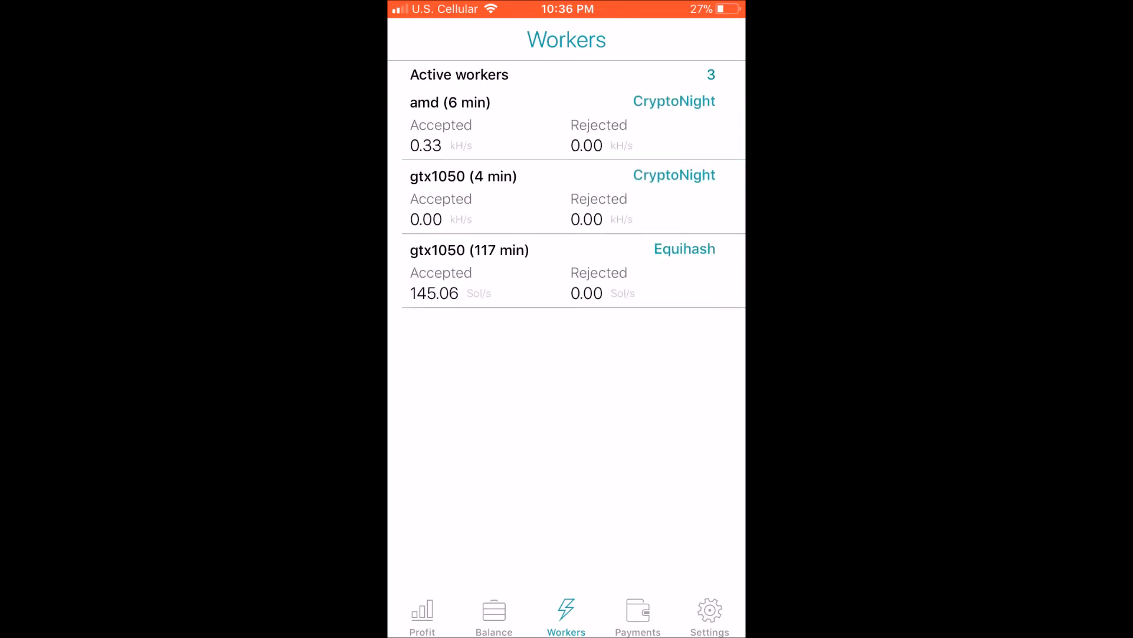
left_click(494, 611)
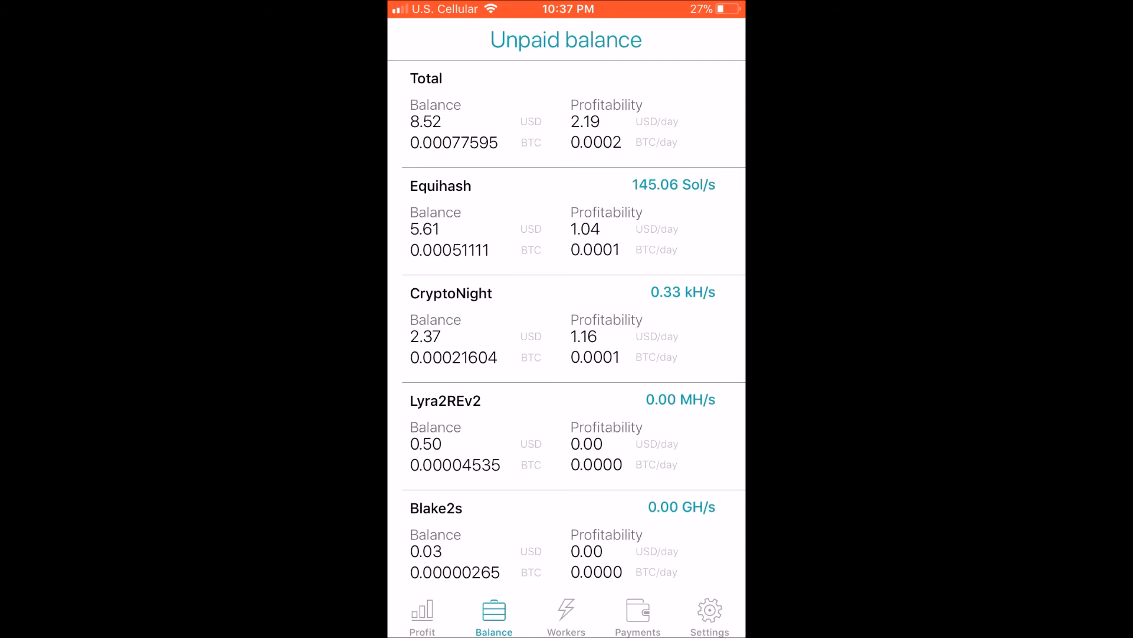
left_click(423, 614)
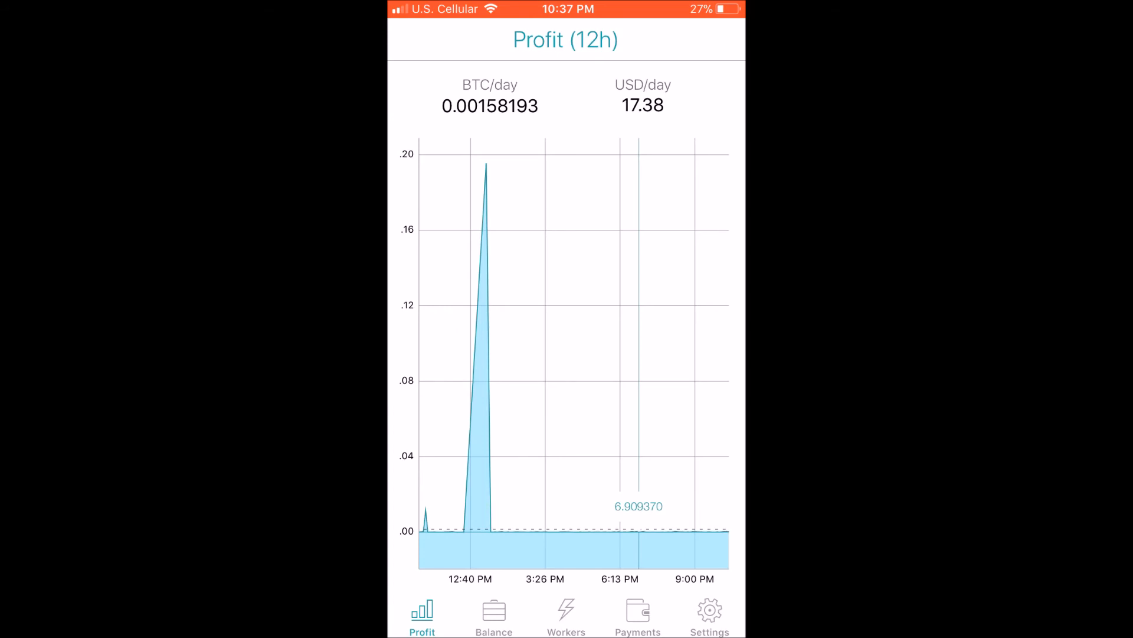
Step: Review the 0.00707380 BTC wallet balance and payment estimates, then the Nicestats settings
left_click(638, 614)
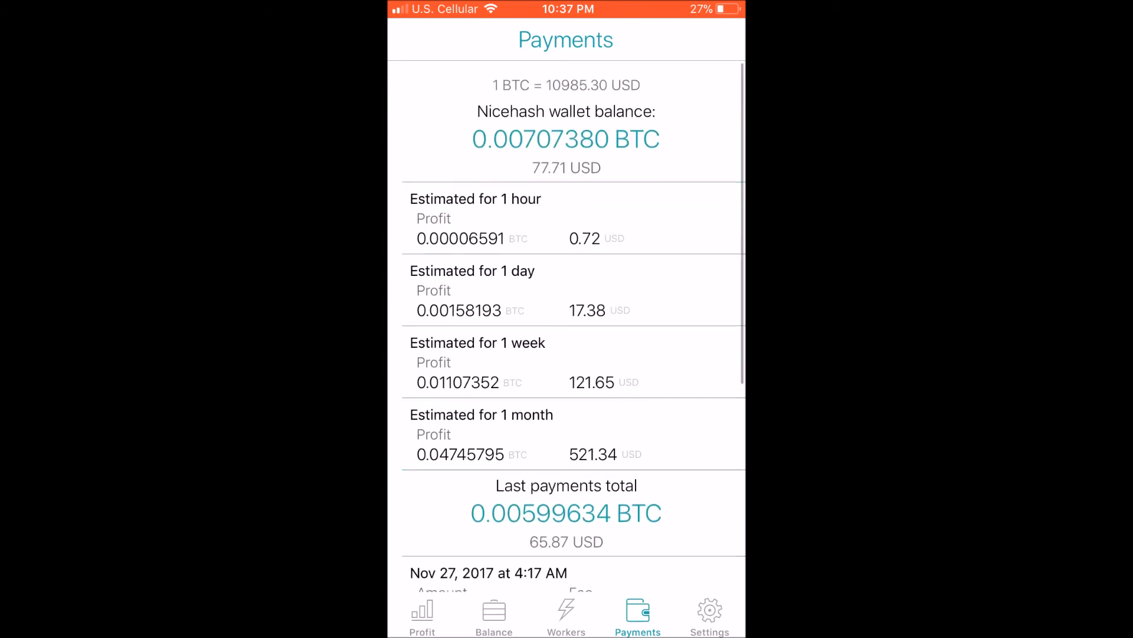
scroll("up", 3)
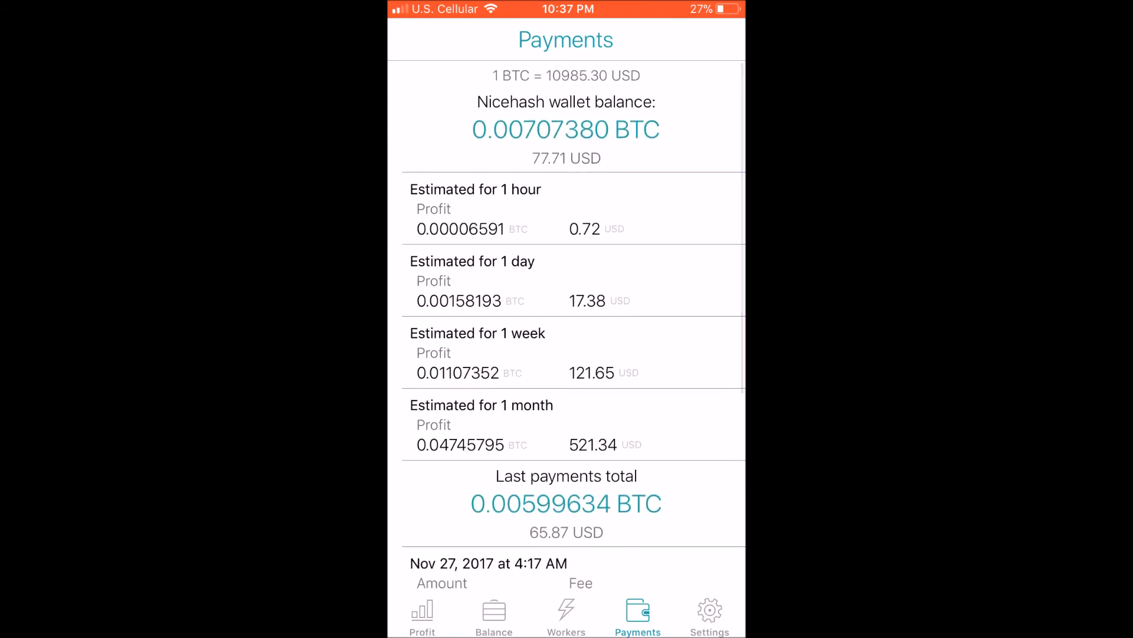
left_click(709, 611)
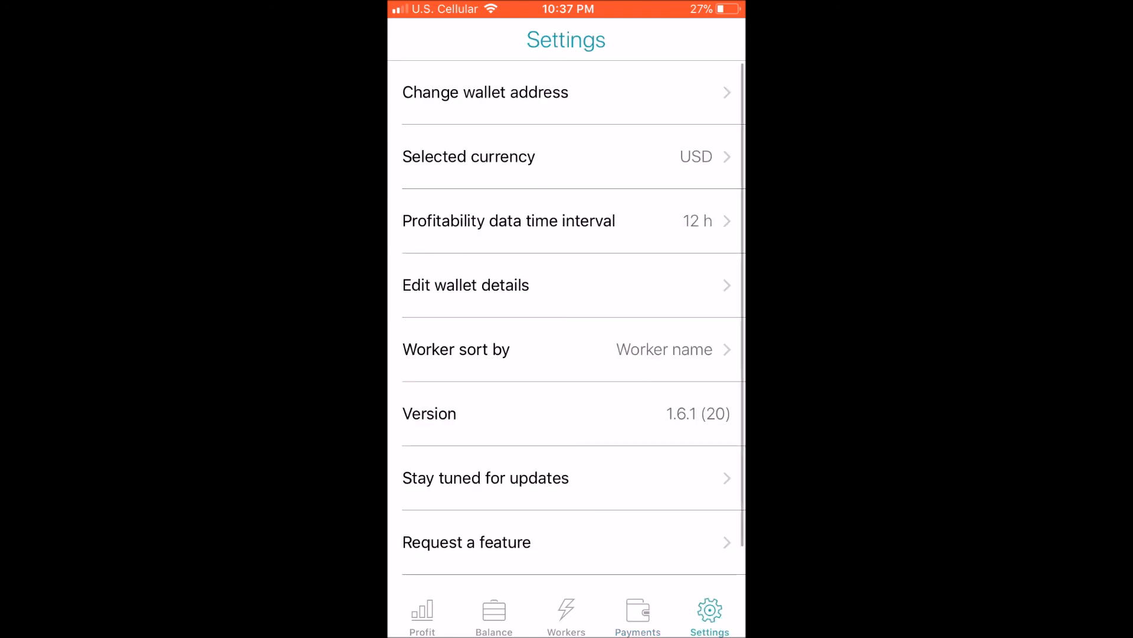
scroll("up", 3)
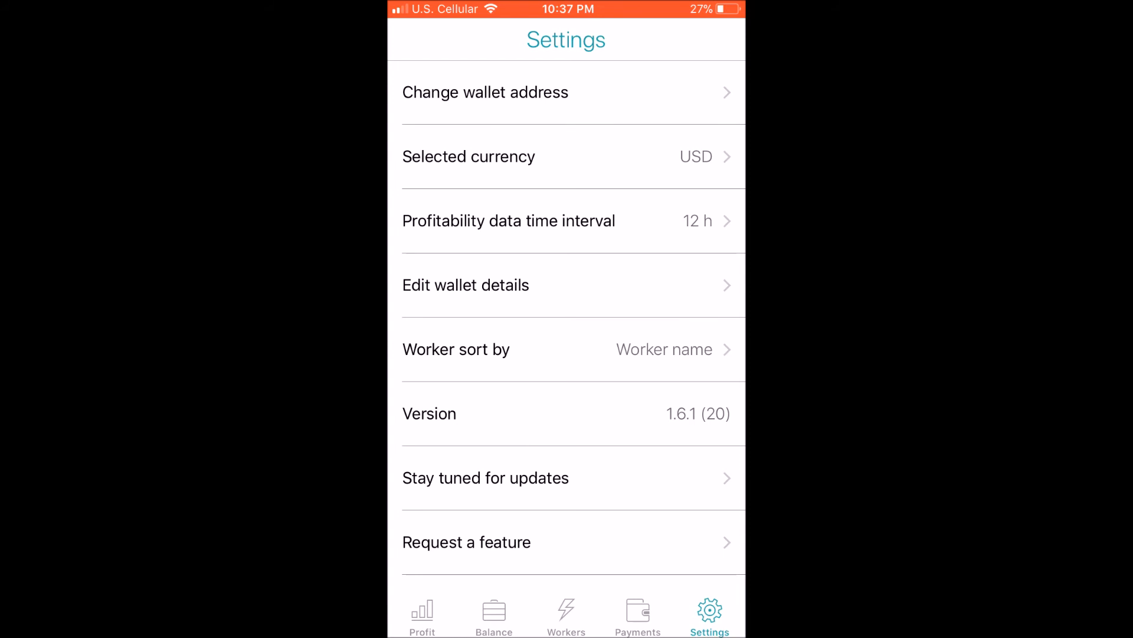
Step: Bring up the app switcher showing nanostats and Nicestats
key("home")
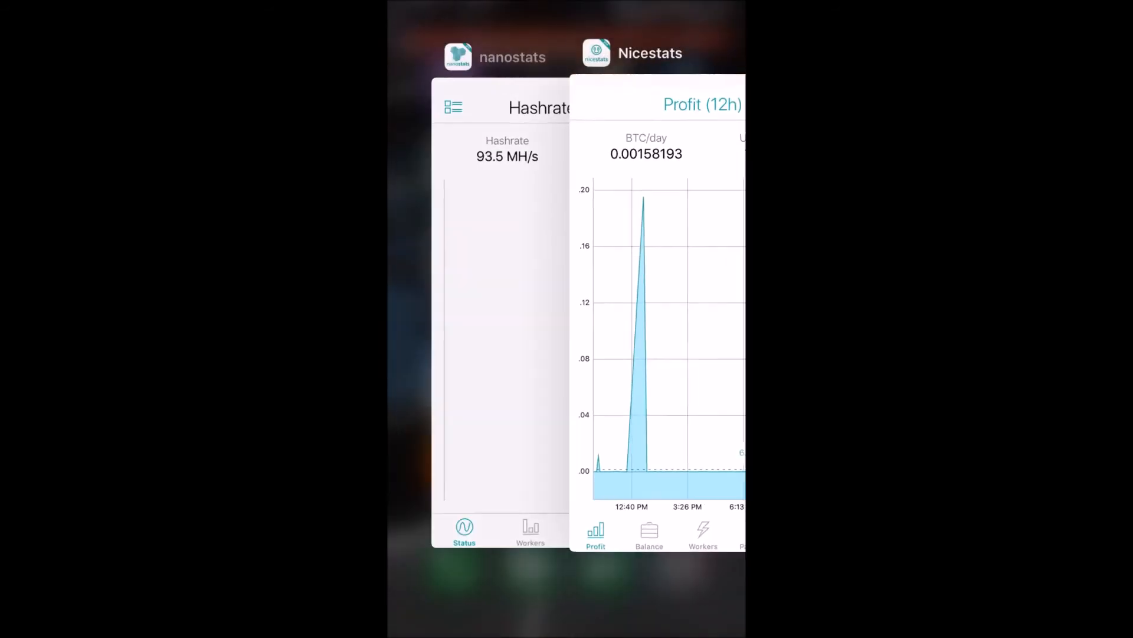